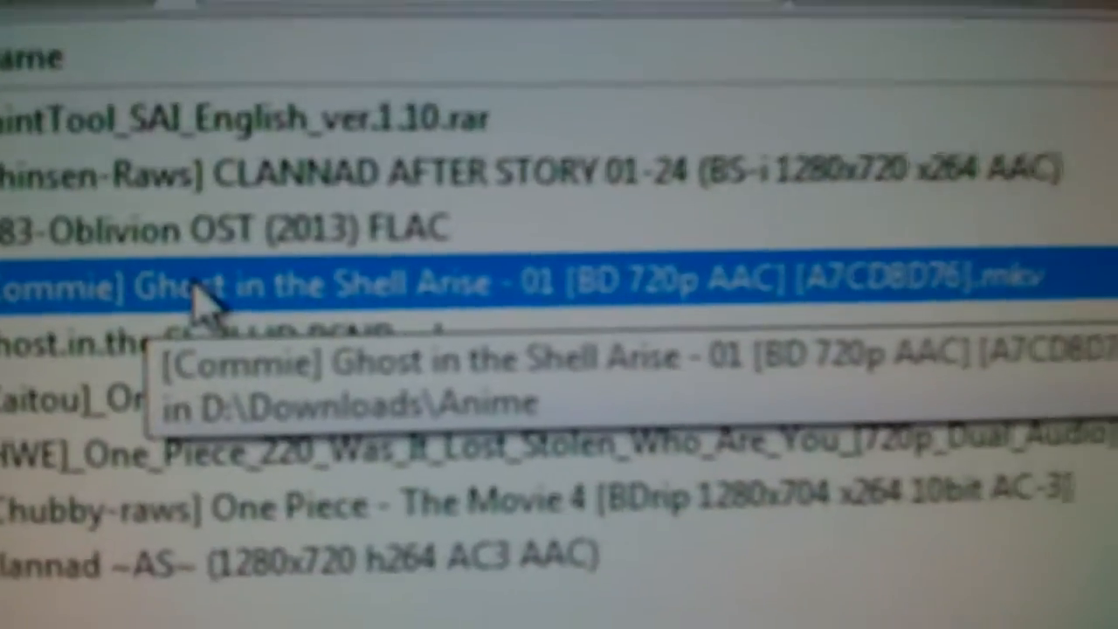
# Show the MediaInfo report for the [Commie] Ghost in the Shell Arise MKV from Explorer's context menu.
pyautogui.rightClick(209, 279)
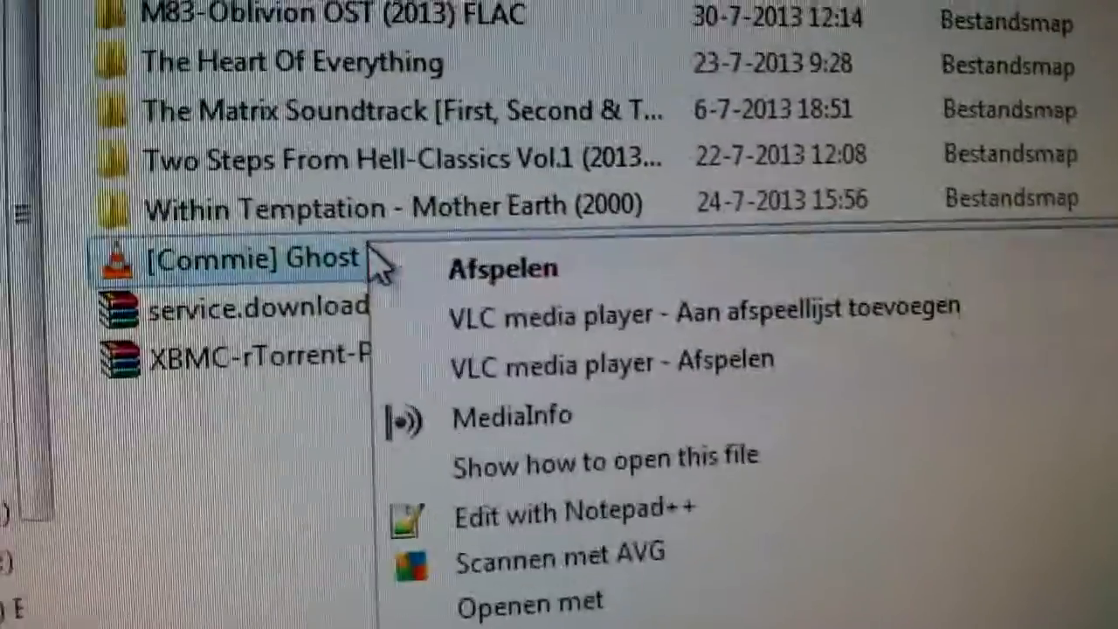
pyautogui.click(510, 416)
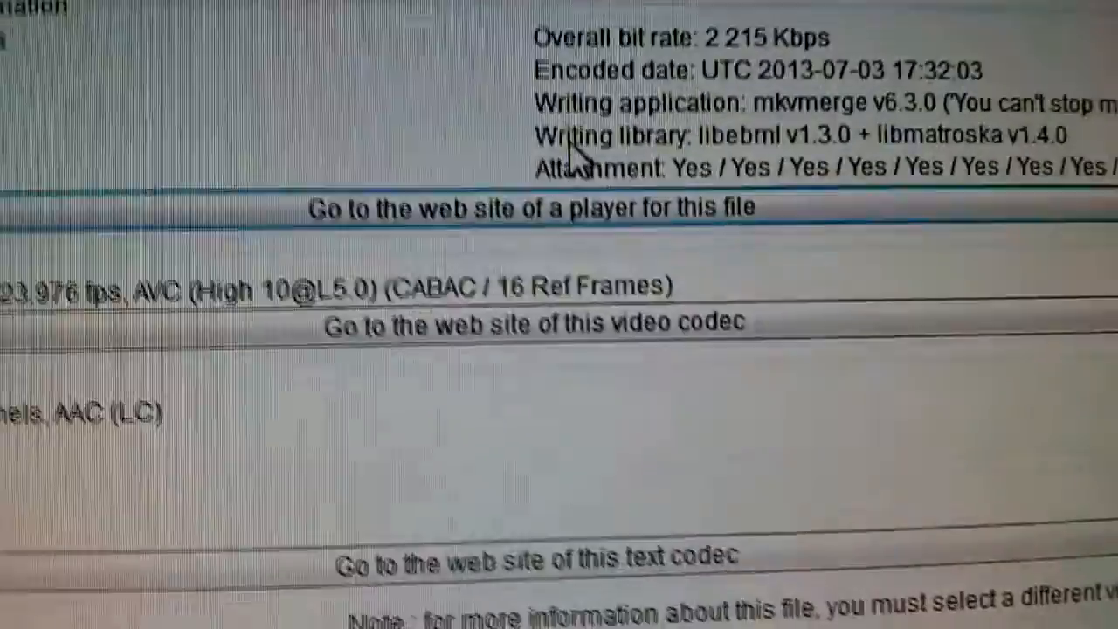